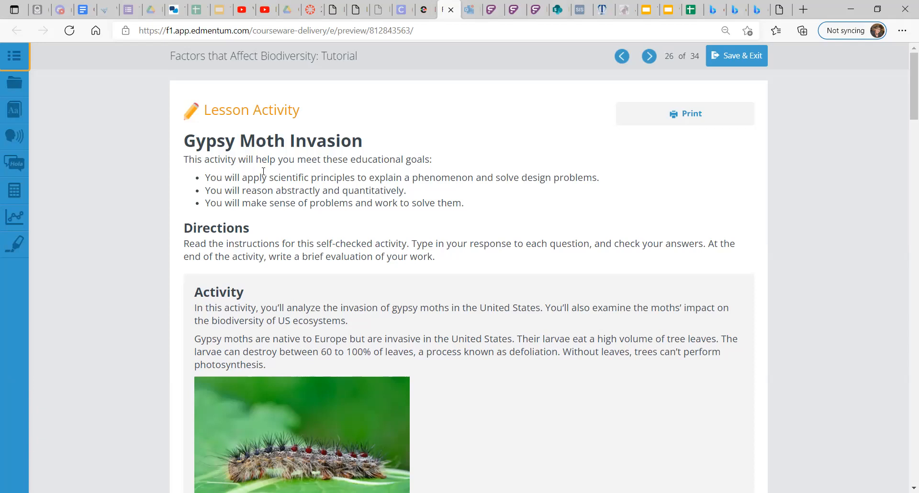
# Step: Submit Part A to reveal the sample answer showing 50%, 173% and 231% increases
pyautogui.scroll(-3)
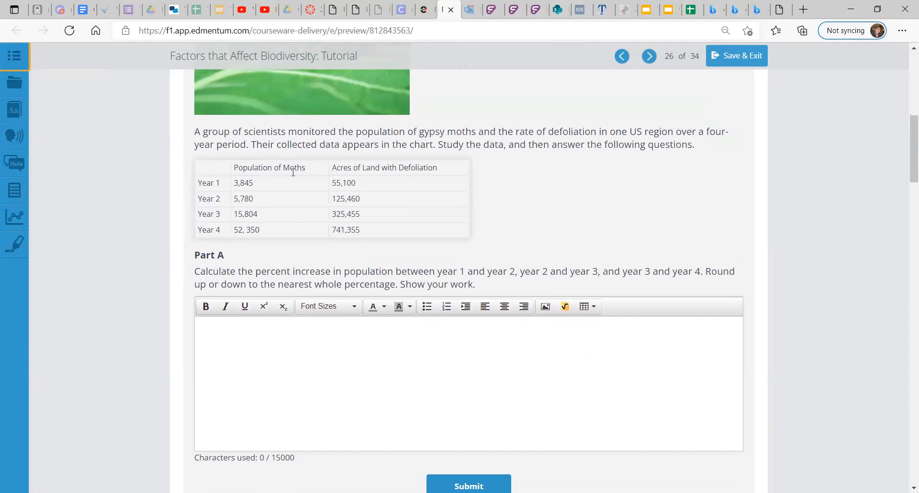
pyautogui.scroll(3)
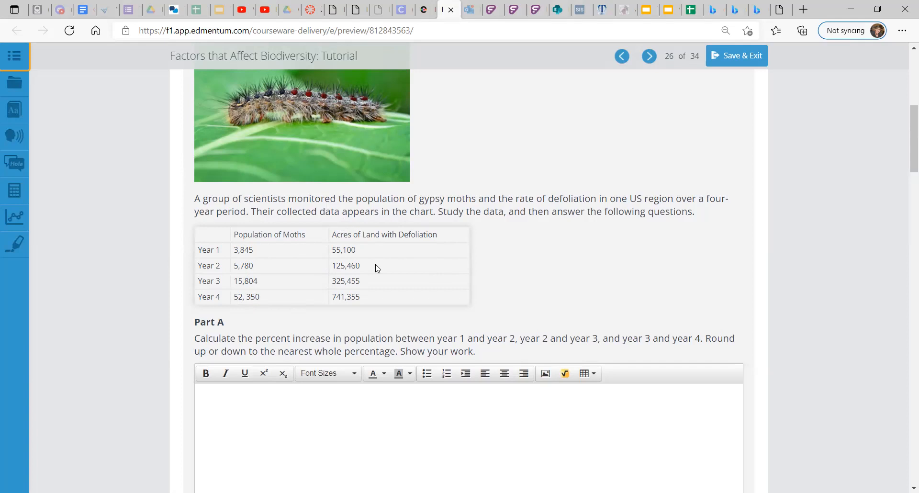
pyautogui.moveTo(433, 308)
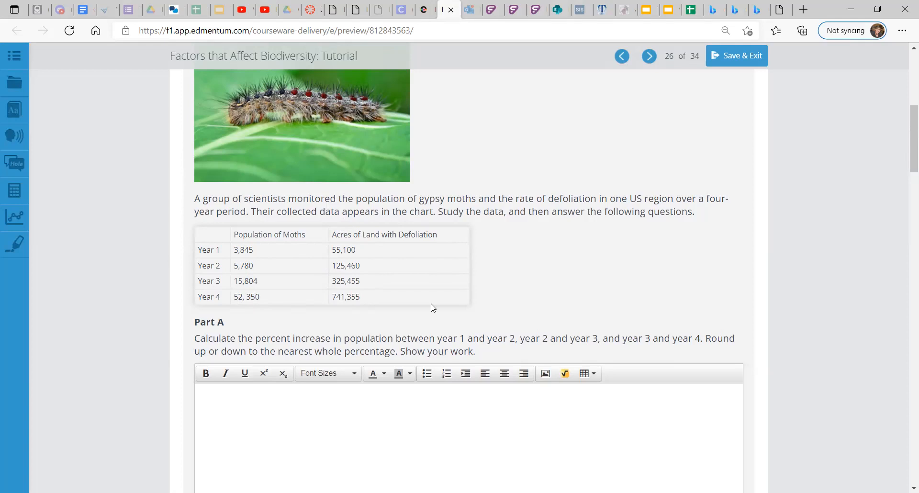
pyautogui.scroll(-3)
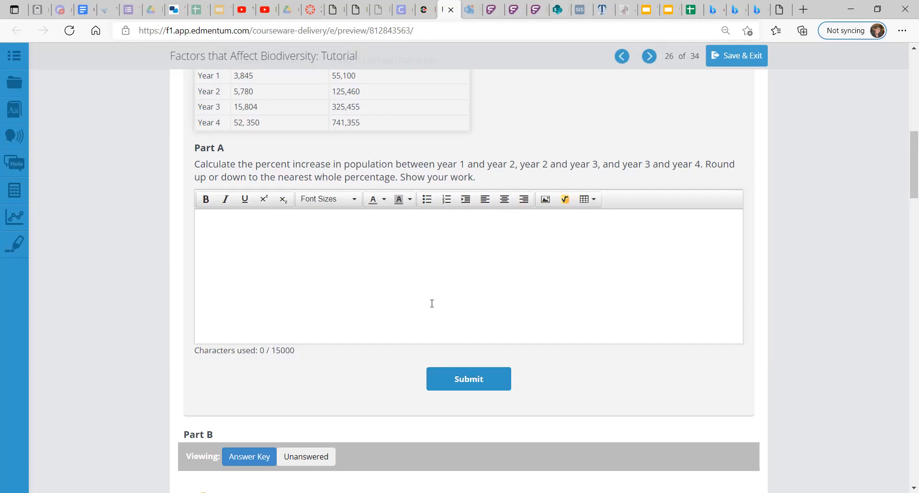
pyautogui.click(468, 378)
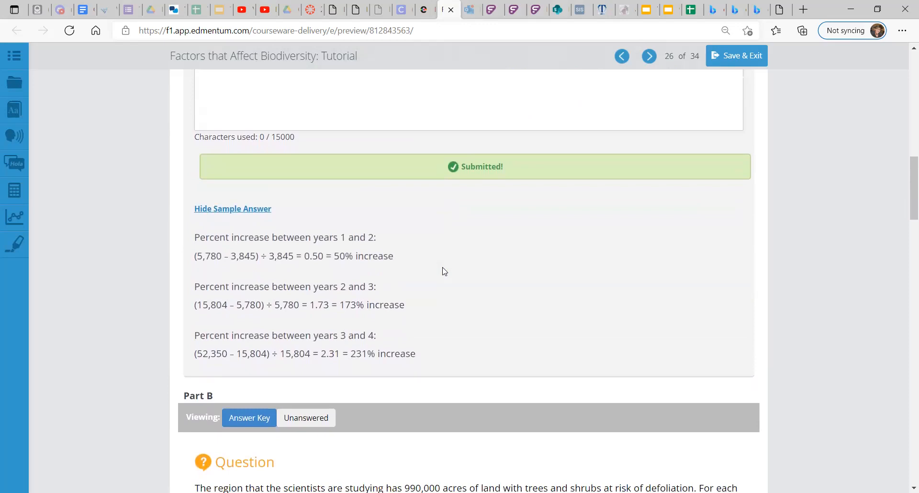
pyautogui.scroll(3)
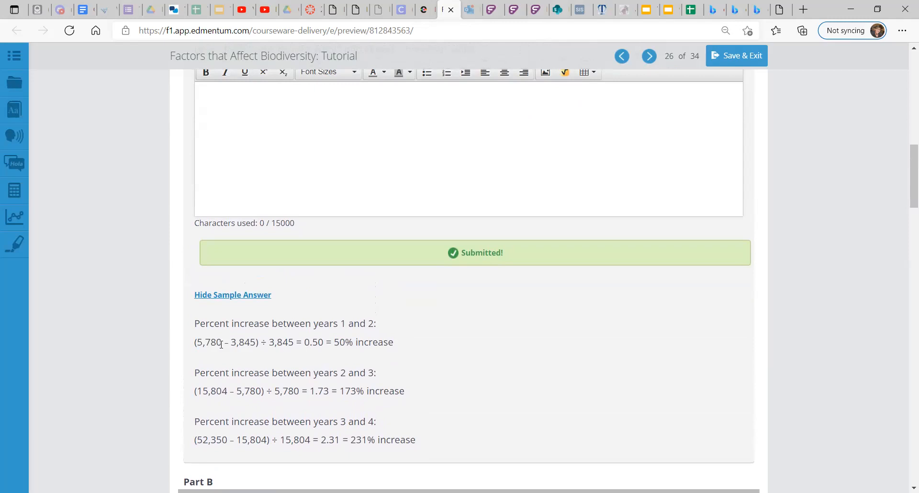
pyautogui.moveTo(258, 342)
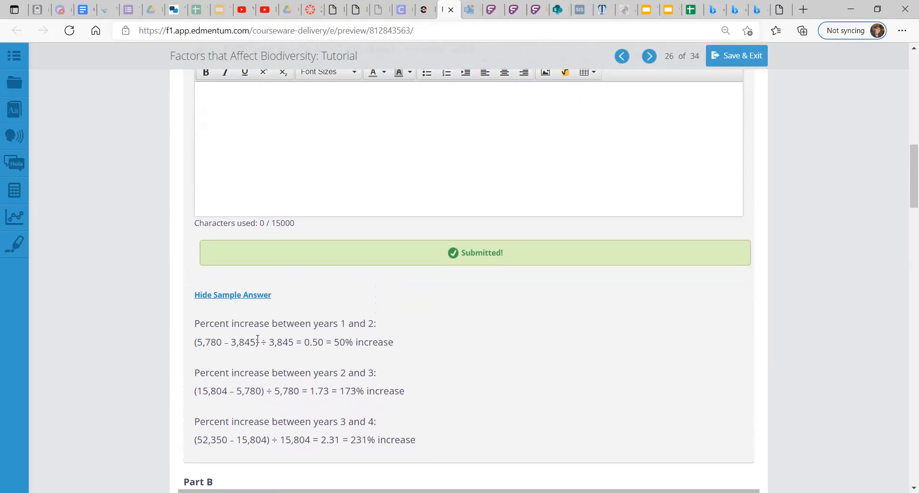
pyautogui.scroll(3)
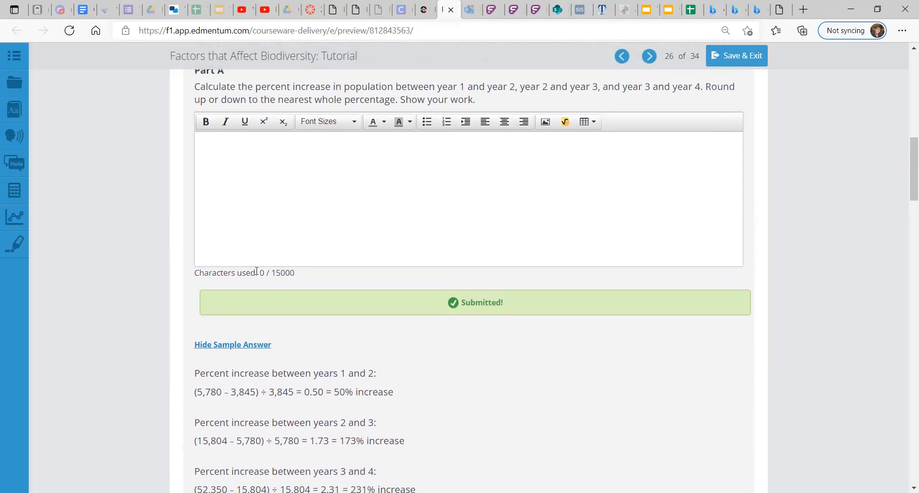
# Step: Enter the formula "(Year B - Year A) / Year A" in the Part A response box
pyautogui.write('Year B -')
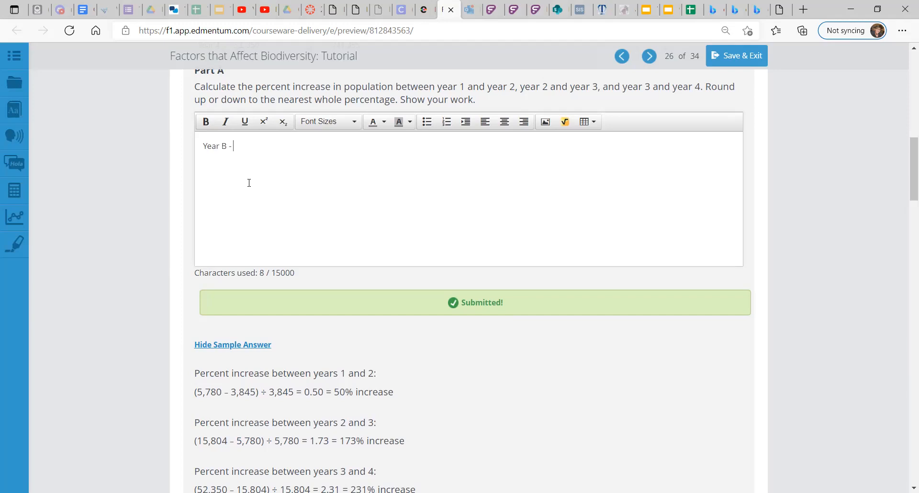
pyautogui.write('Year A)')
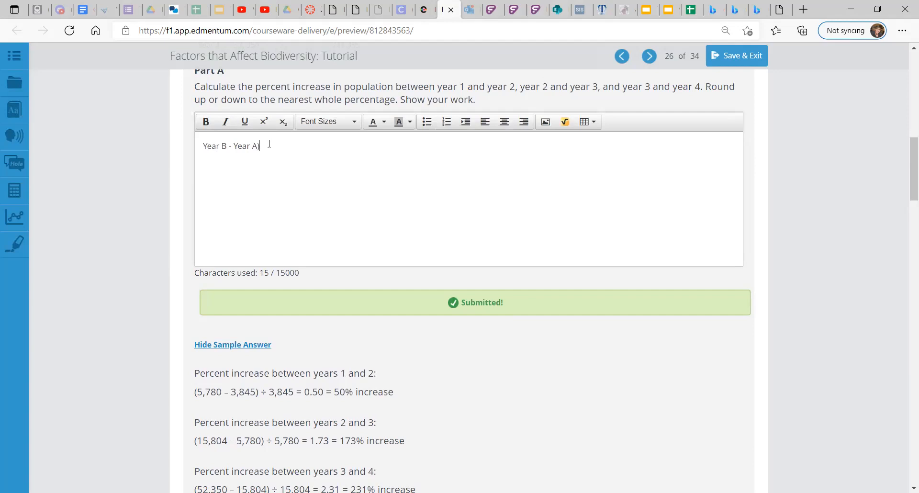
pyautogui.write('(Year B - Year A)/YEa')
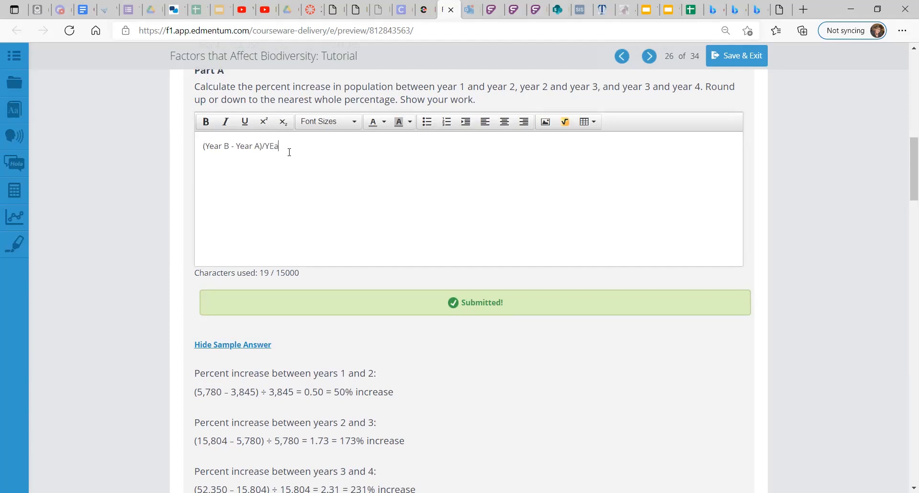
pyautogui.write('Year A')
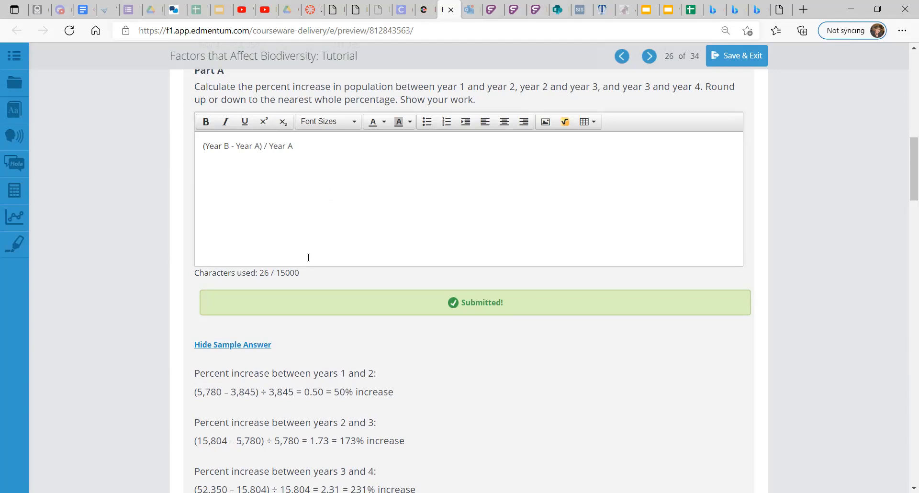
pyautogui.scroll(-3)
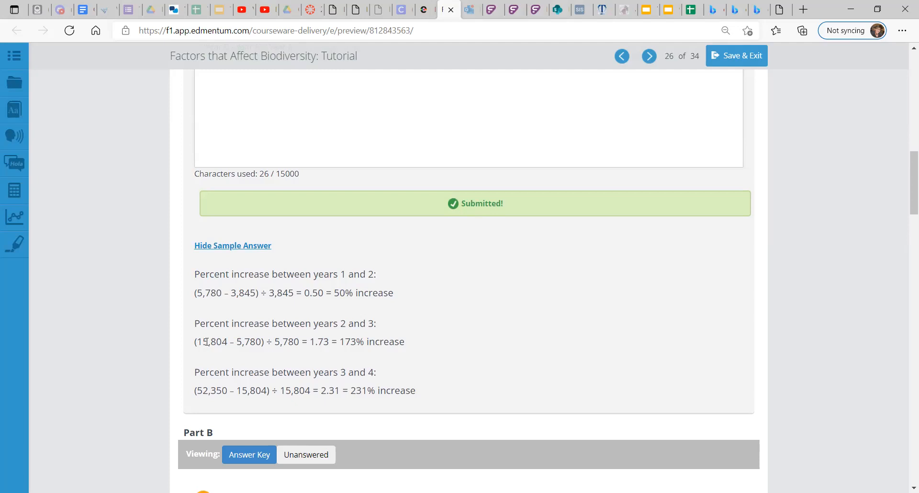
pyautogui.moveTo(288, 353)
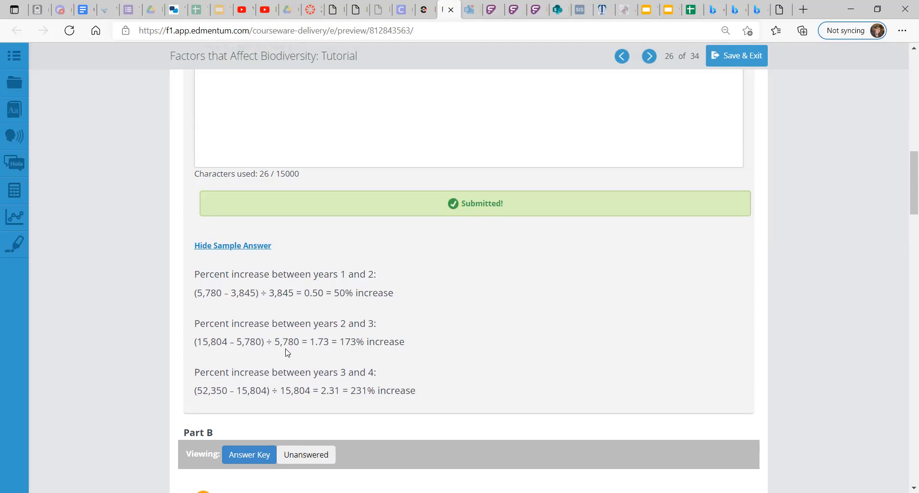
pyautogui.moveTo(355, 309)
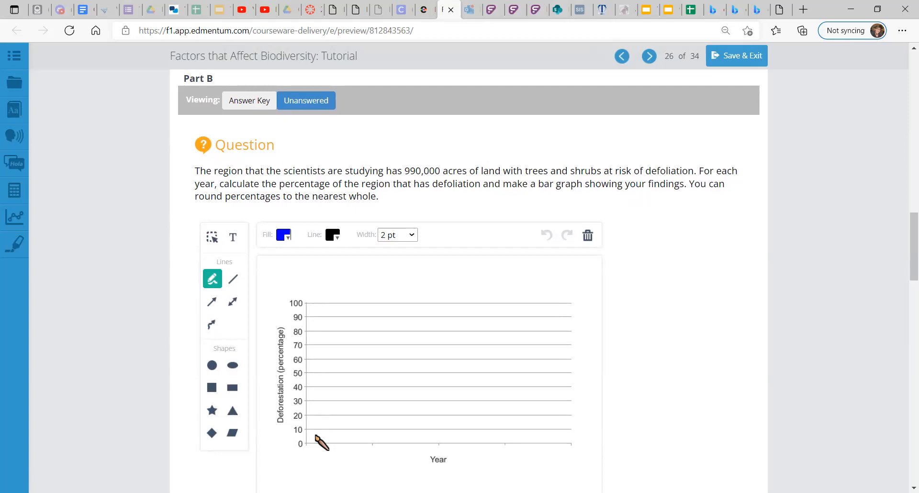
# Step: Scroll through Part B to view the deforestation bar graph for Years 1–4
pyautogui.scroll(-3)
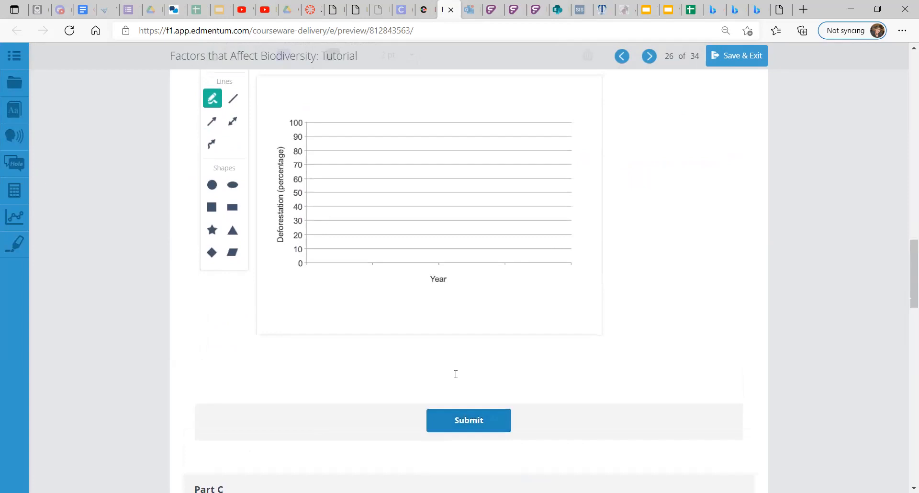
pyautogui.scroll(3)
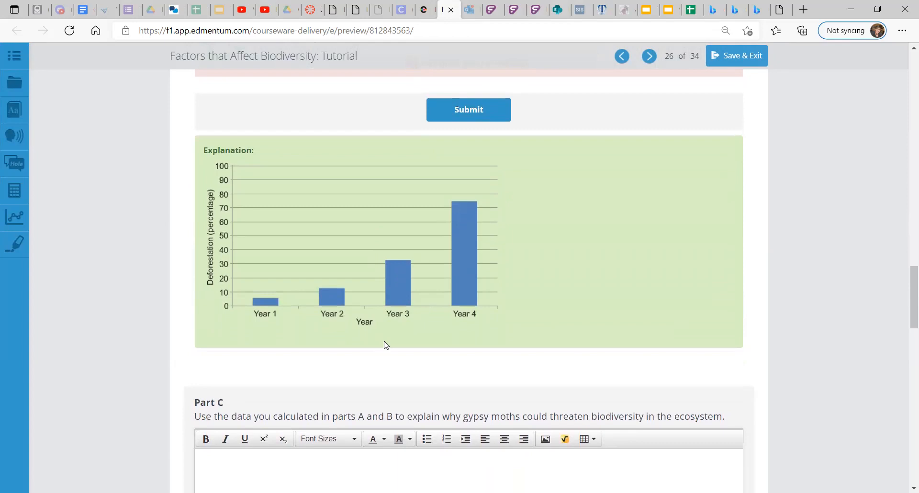
pyautogui.moveTo(245, 257)
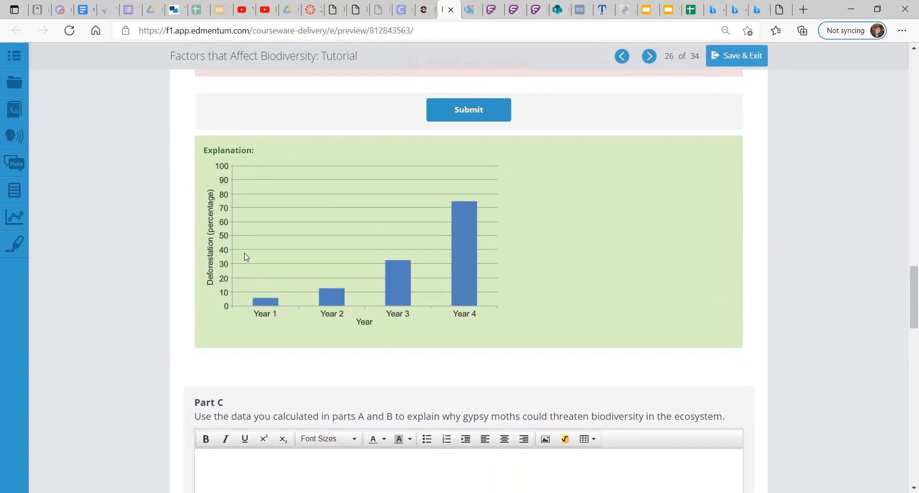
pyautogui.moveTo(258, 310)
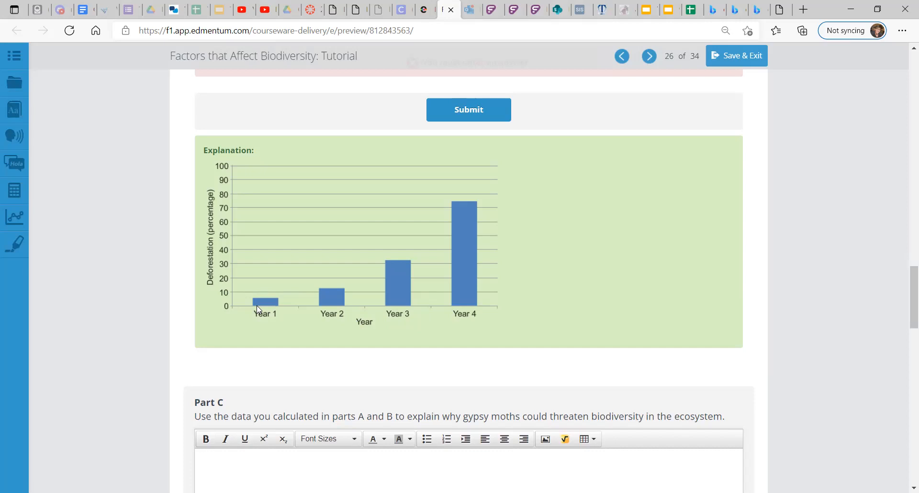
pyautogui.moveTo(456, 217)
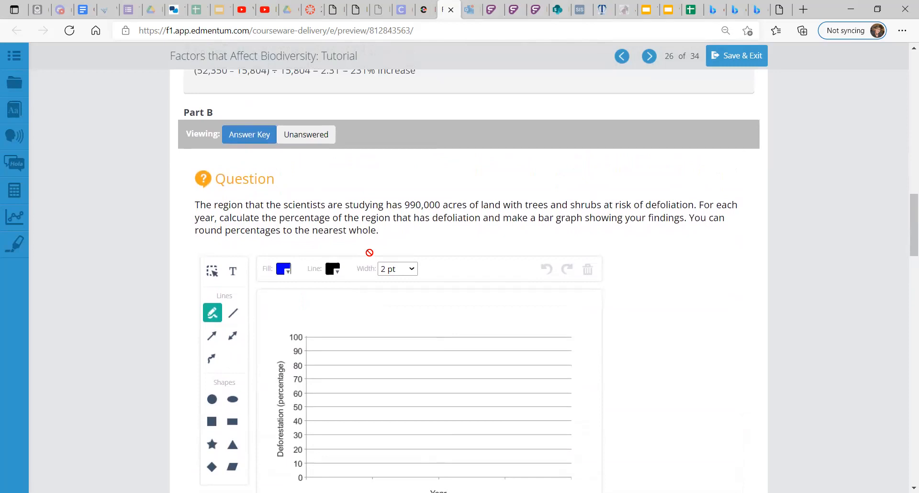
# Step: Scroll past Part B's sample graph to the Part C gypsy moth biodiversity question
pyautogui.scroll(3)
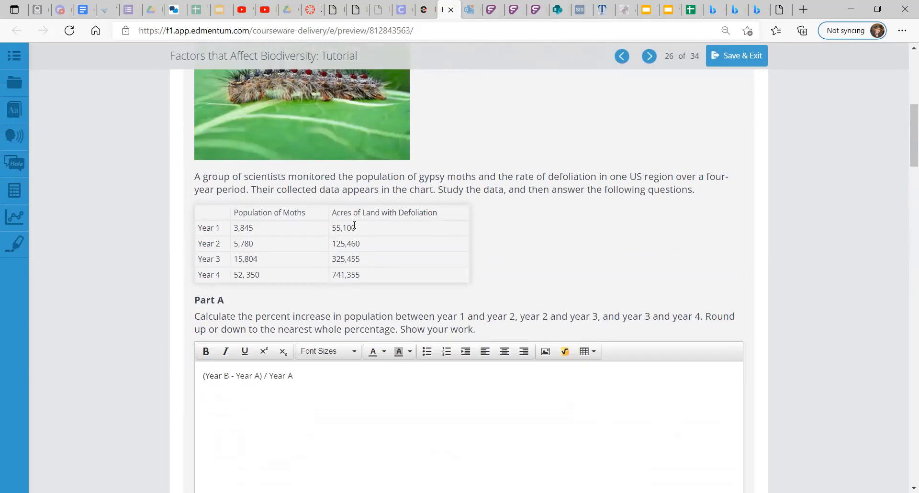
pyautogui.scroll(-3)
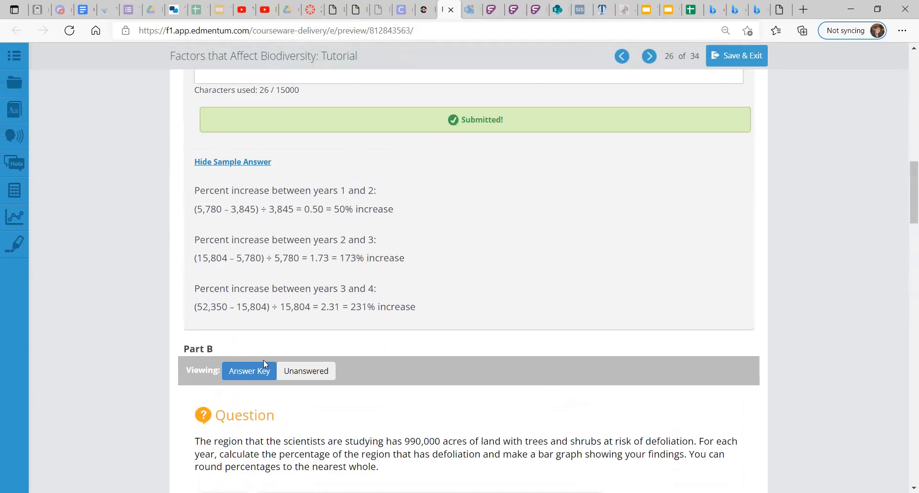
pyautogui.scroll(-3)
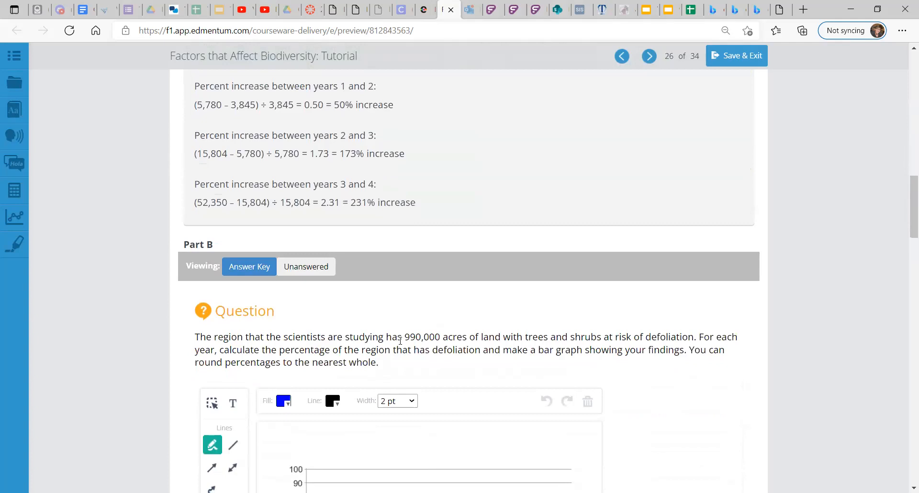
pyautogui.scroll(-3)
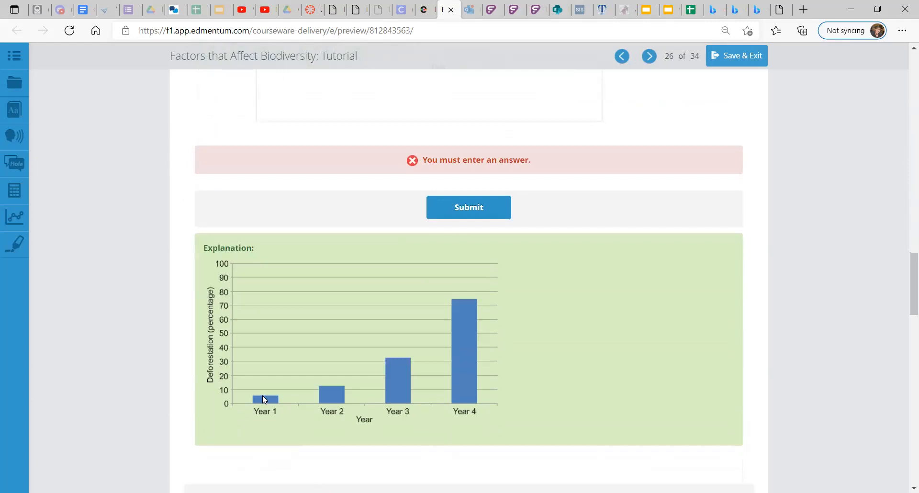
pyautogui.scroll(3)
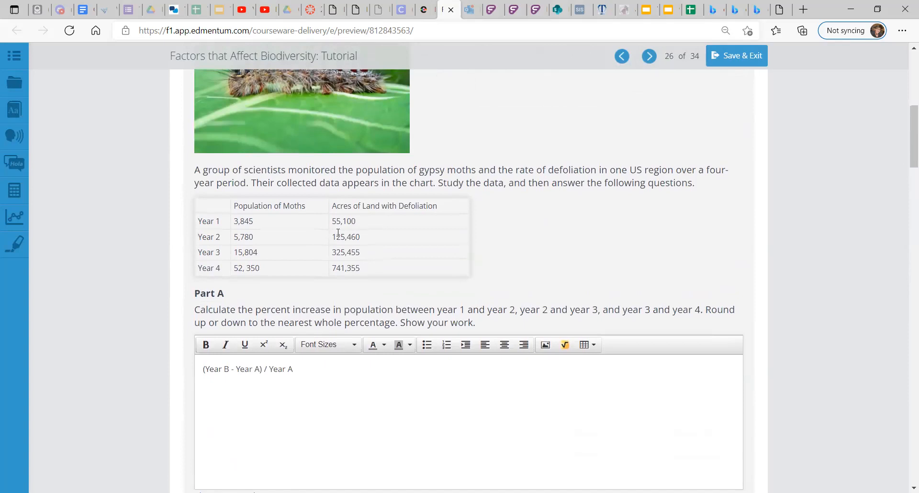
pyautogui.scroll(-3)
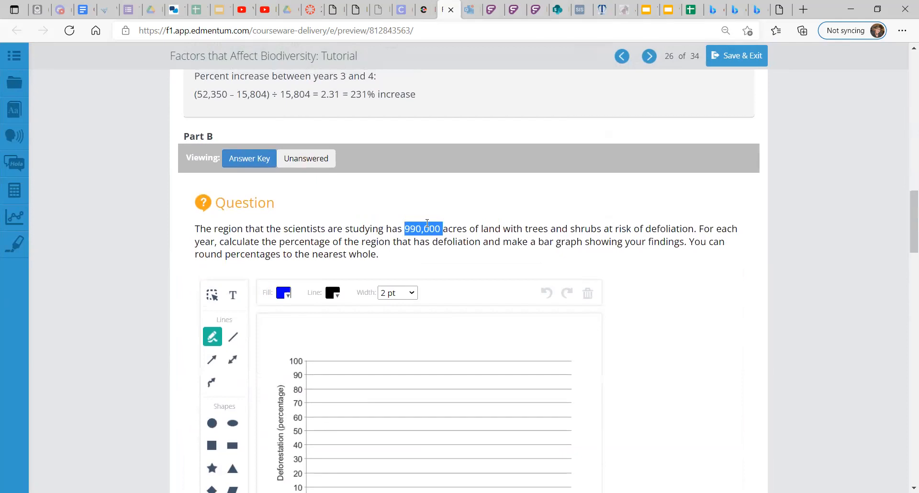
pyautogui.scroll(-3)
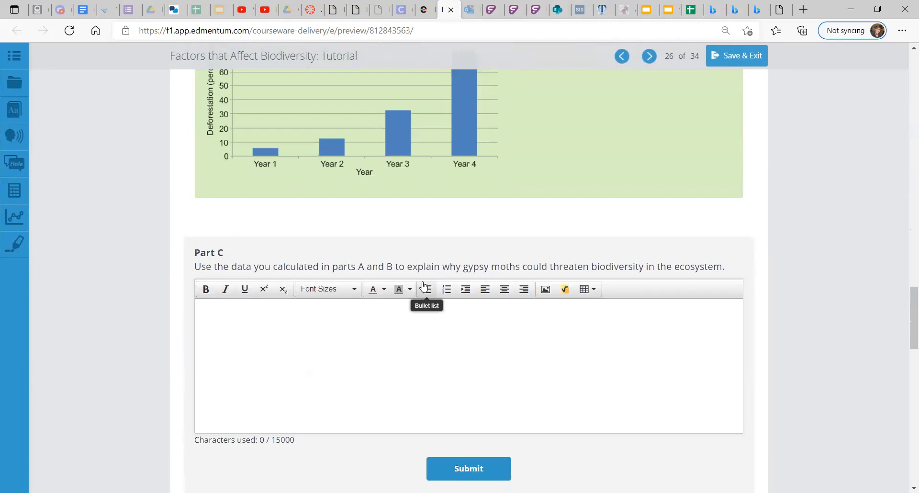
# Step: Submit Part C, read its biodiversity sample answer, and scroll down to Part D
pyautogui.click(468, 468)
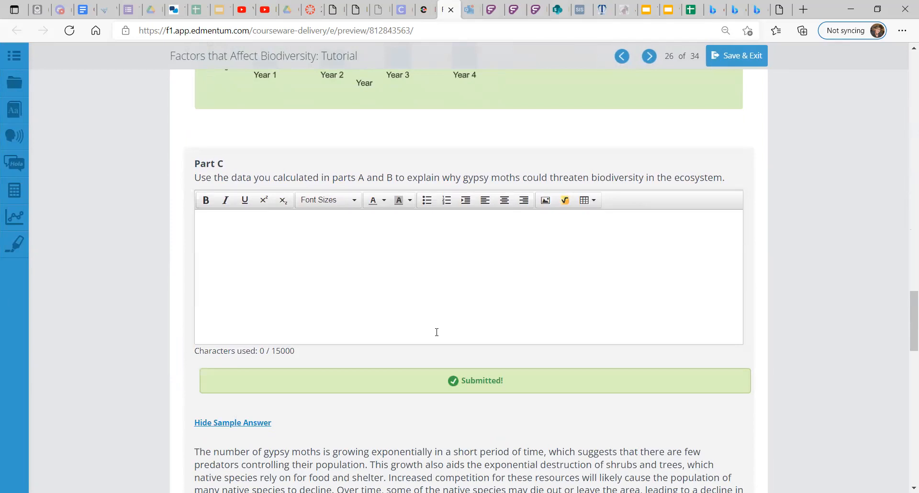
pyautogui.scroll(-3)
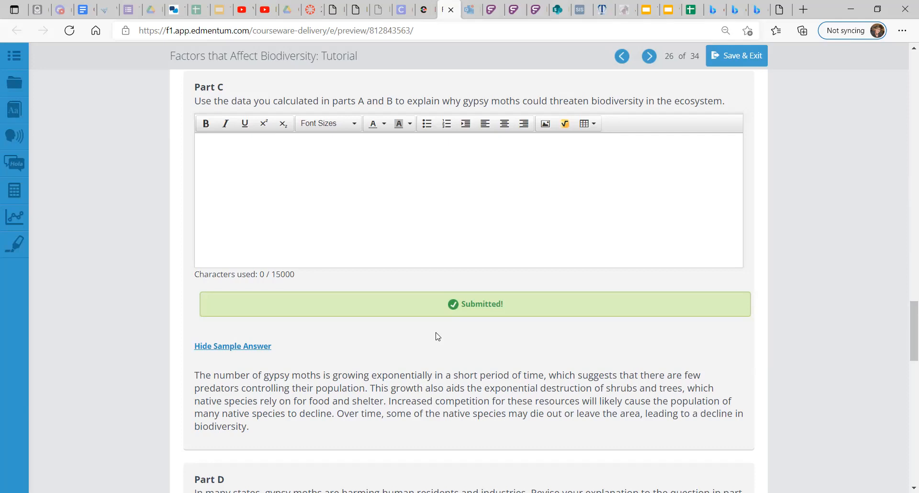
pyautogui.scroll(-3)
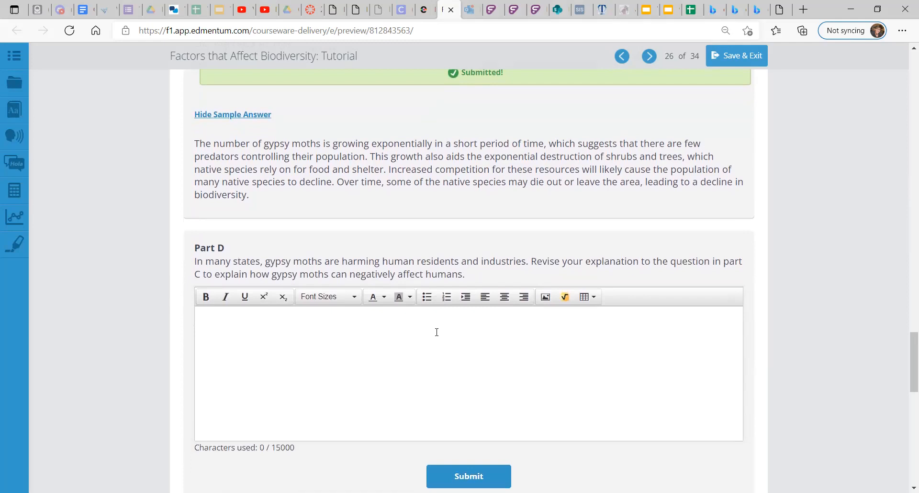
# Step: Submit Part D to show its lumber and construction industry sample answer
pyautogui.scroll(-3)
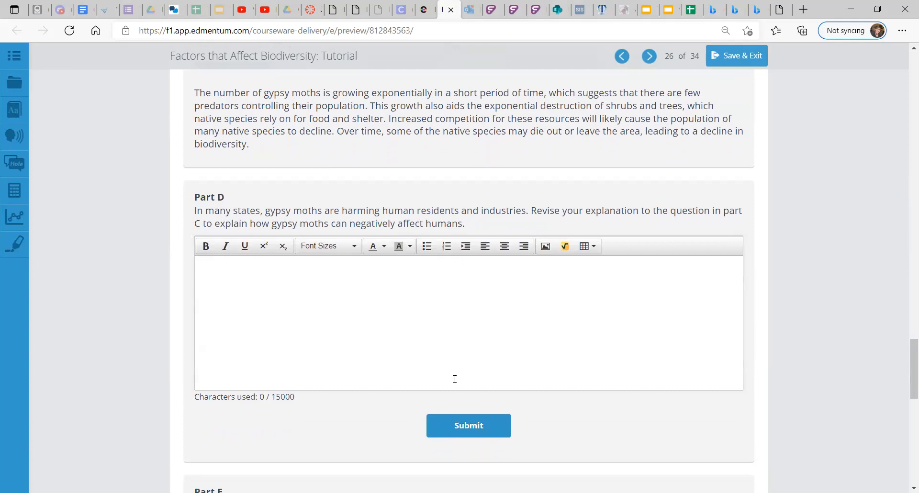
pyautogui.click(468, 425)
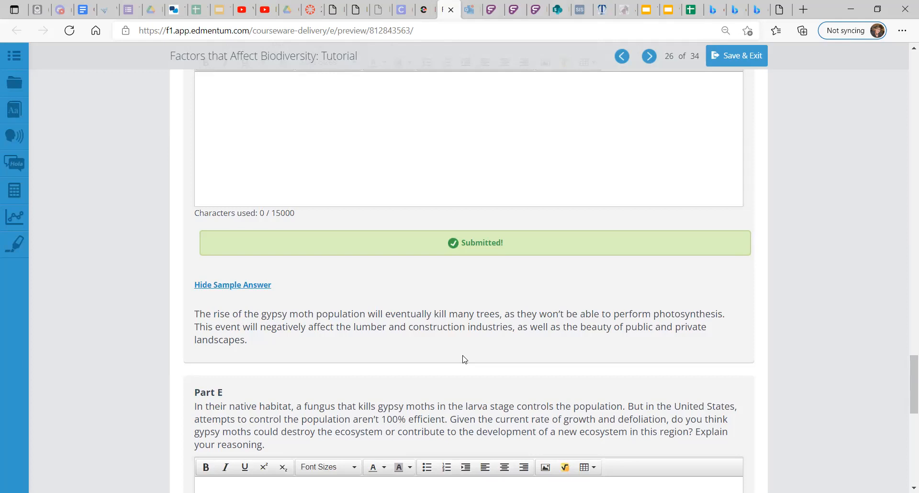
pyautogui.scroll(-3)
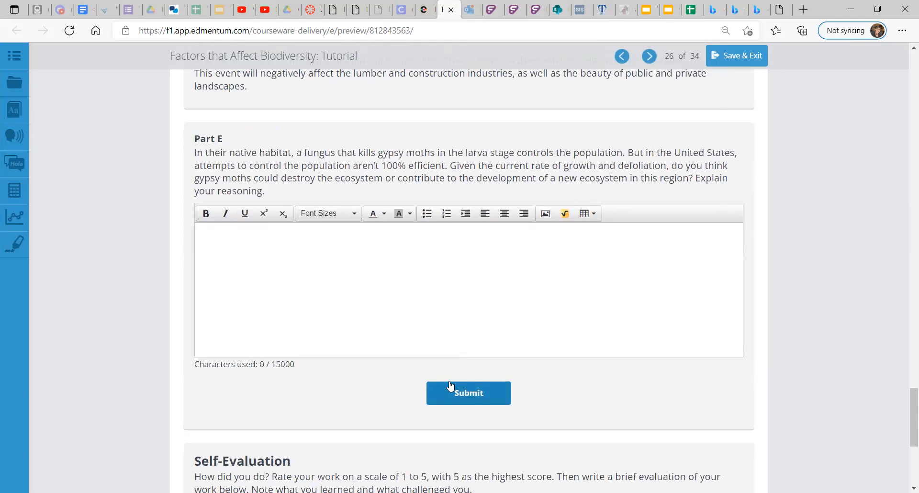
# Step: Submit Part E, read its new-ecosystem sample answer, and scroll to Self-Evaluation
pyautogui.click(468, 393)
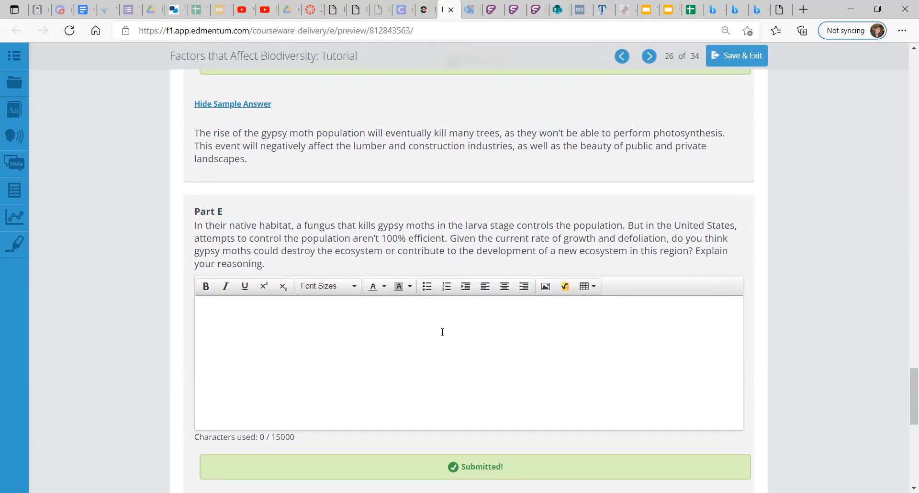
pyautogui.scroll(-3)
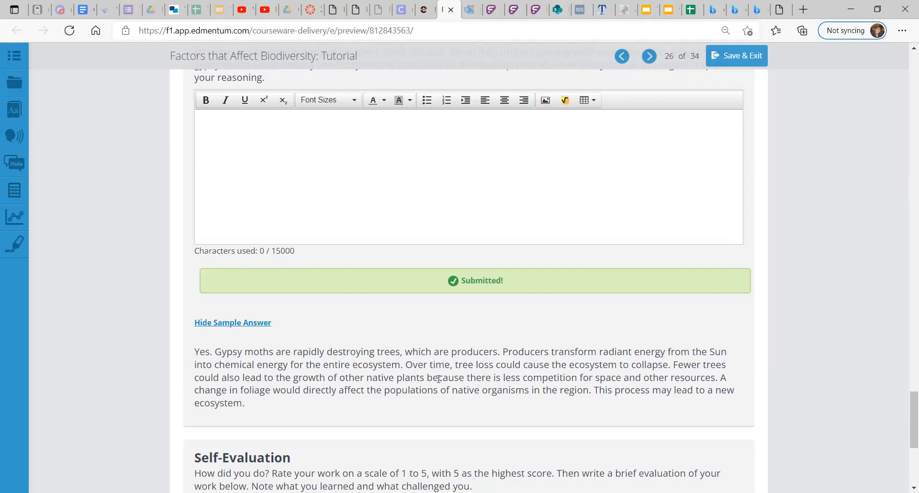
pyautogui.scroll(-3)
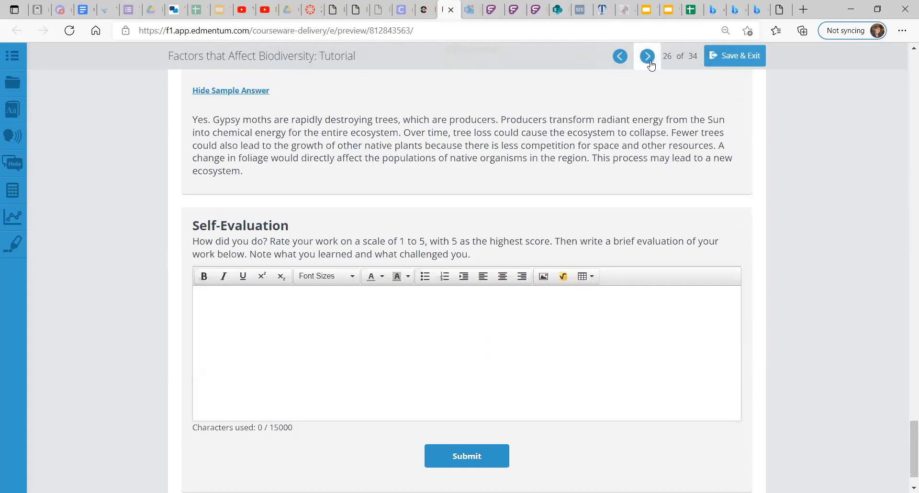
# Step: Advance to page 31 of 34 and scroll to Coral Reef Regeneration Part A
pyautogui.click(12, 55)
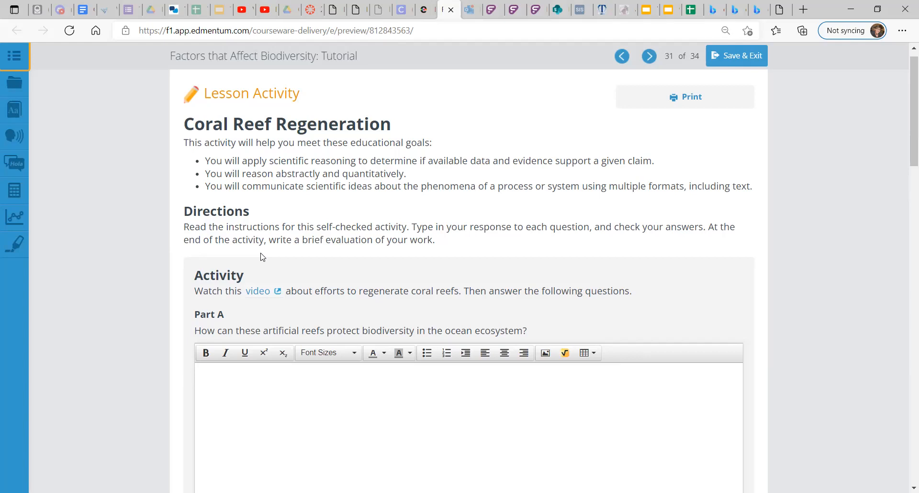
pyautogui.scroll(-3)
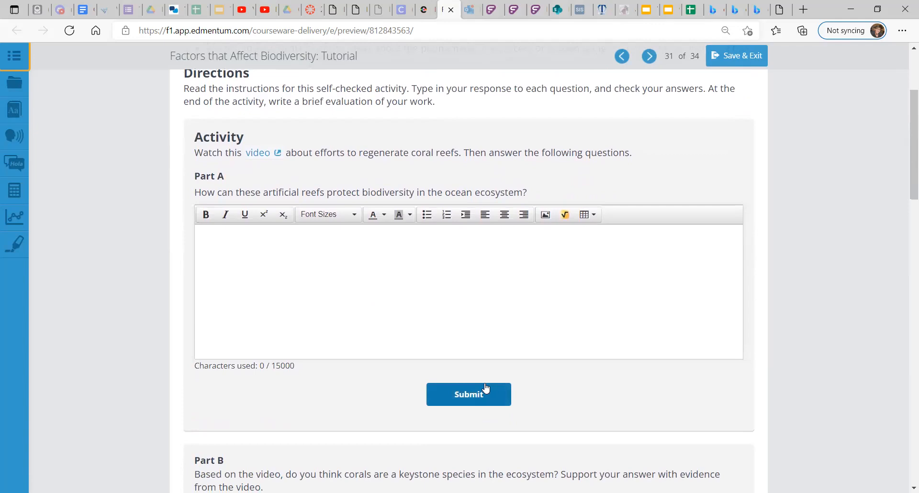
# Step: Submit Part A to reveal the sample answer on corals providing food and protection
pyautogui.click(469, 394)
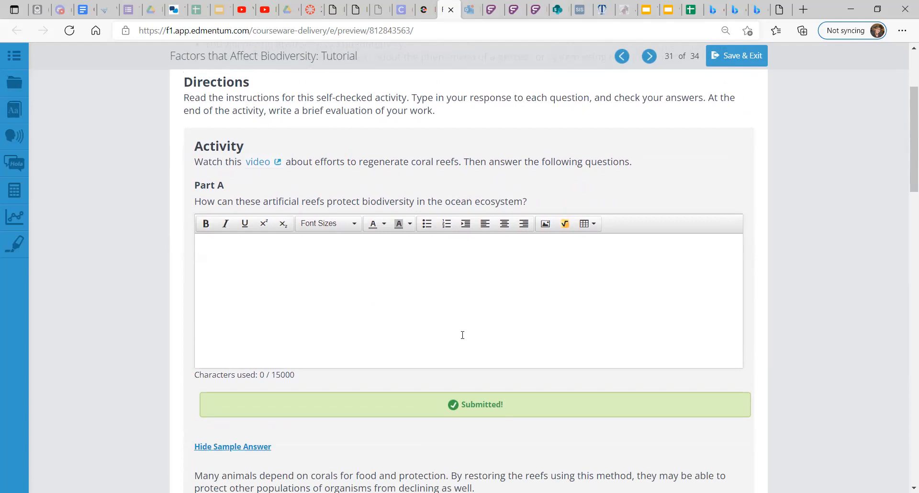
pyautogui.scroll(-3)
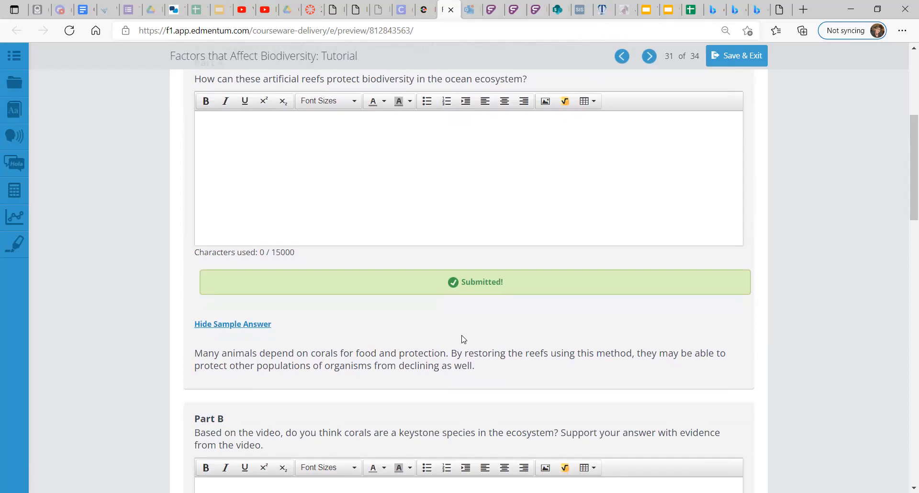
# Step: Scroll through Part B's keystone species sample answer down to Part C
pyautogui.scroll(-3)
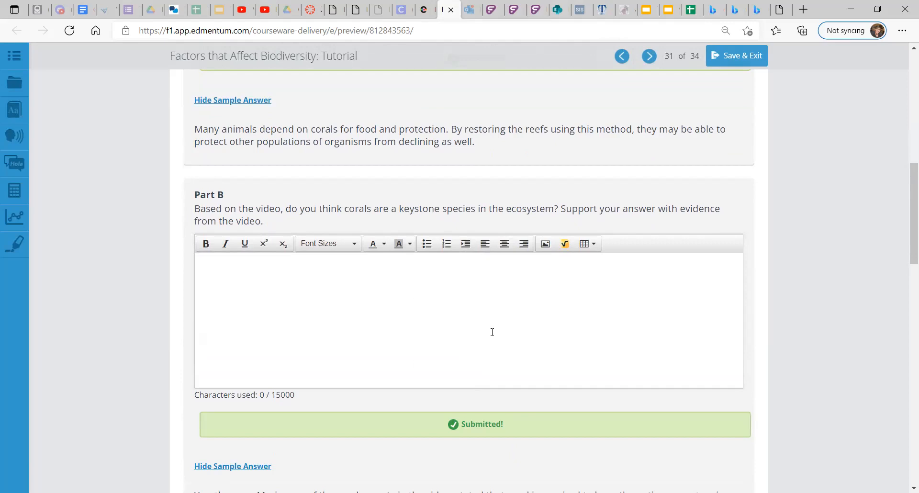
pyautogui.scroll(-3)
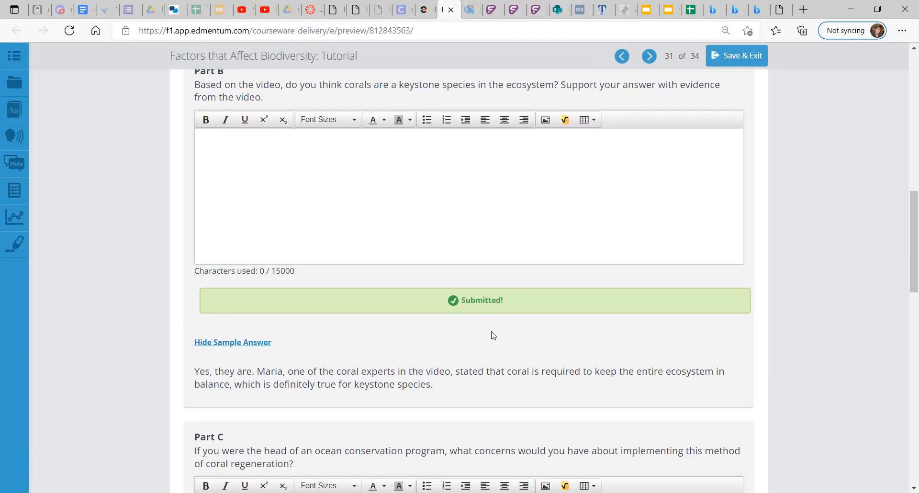
pyautogui.scroll(-3)
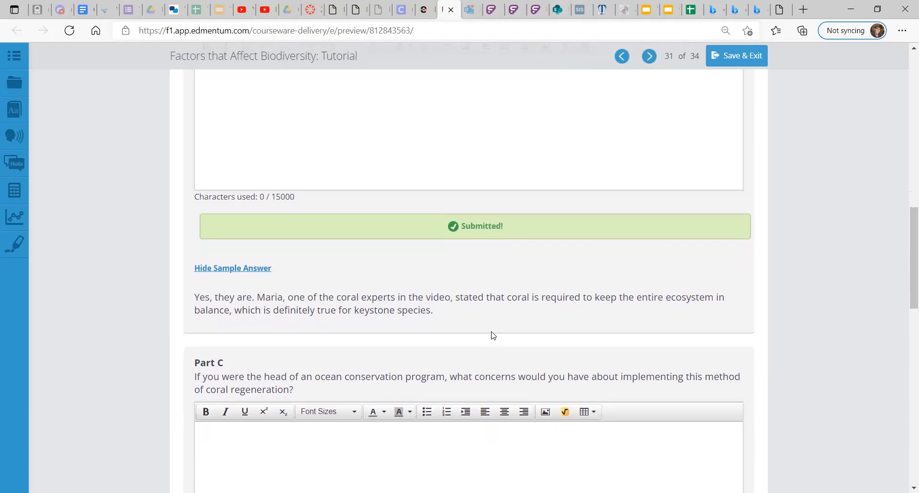
pyautogui.scroll(-3)
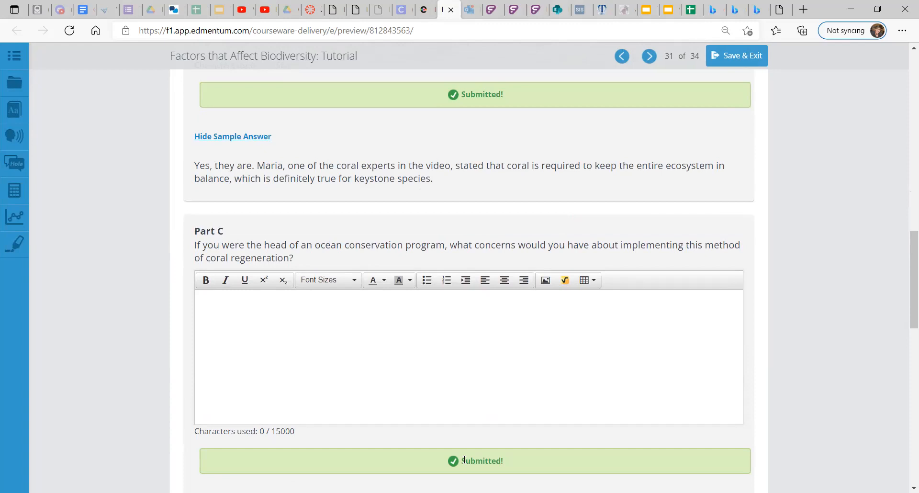
# Step: Scroll down to read Part C's sample answer on metal frames damaging coral or trapping fish
pyautogui.scroll(-3)
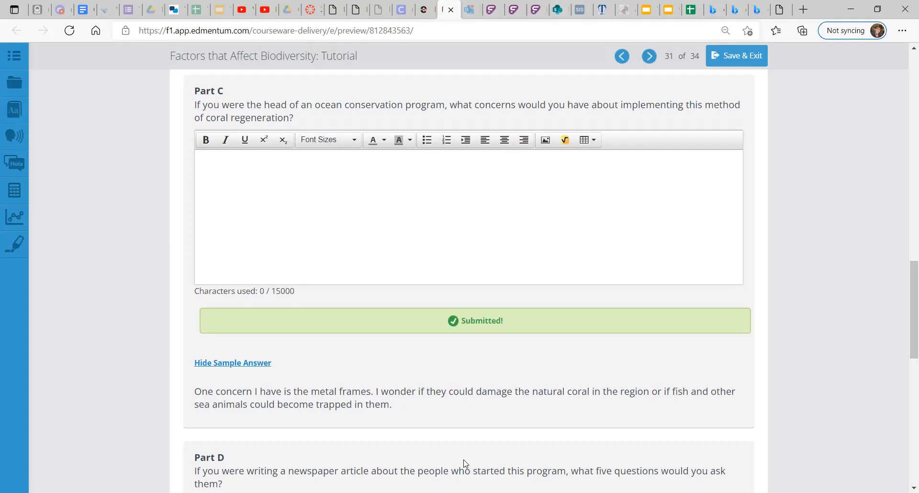
# Step: Scroll down to Part D, the five newspaper interview questions, to submit it
pyautogui.scroll(-3)
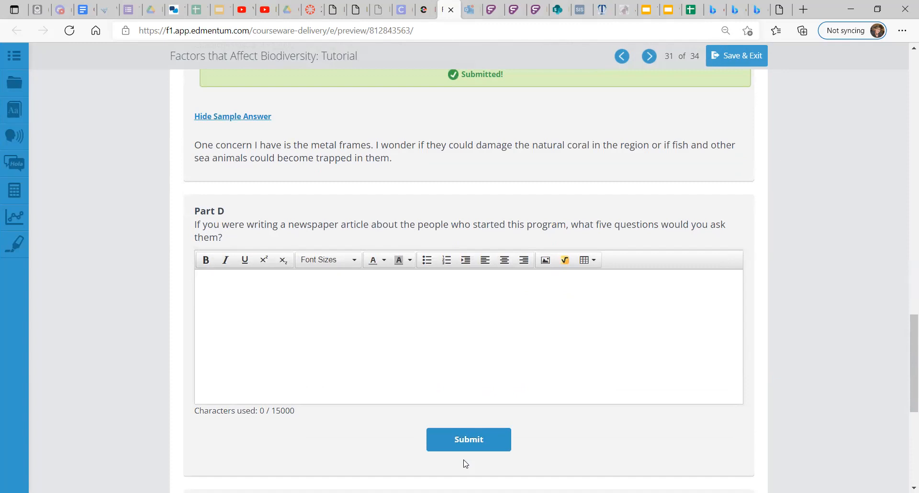
pyautogui.scroll(-3)
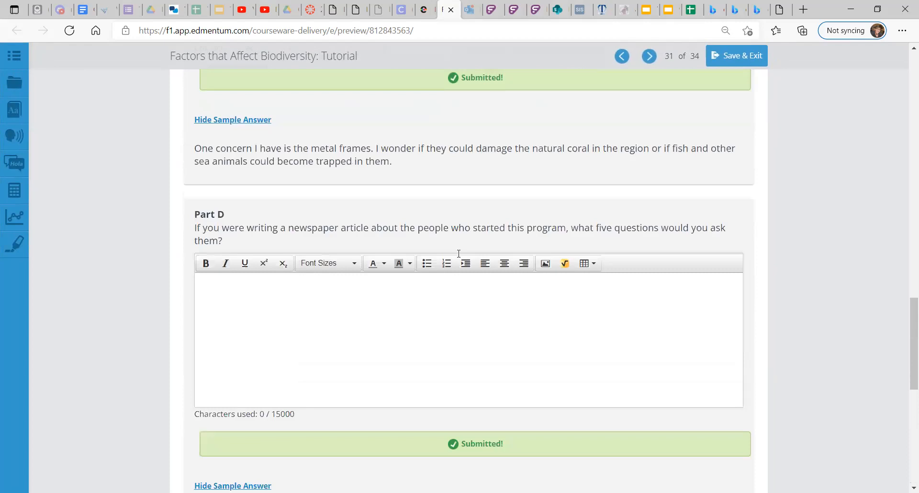
# Step: Scroll up to the activity's title, lesson goals and directions
pyautogui.scroll(3)
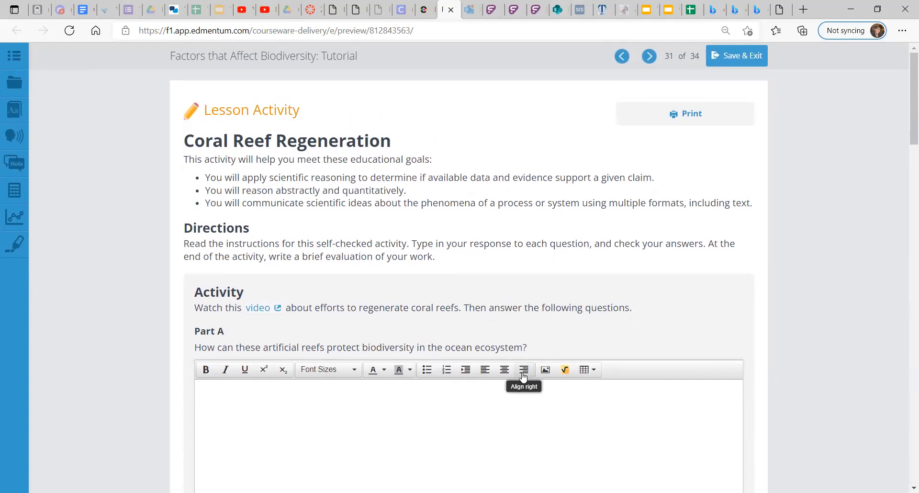
pyautogui.moveTo(649, 55)
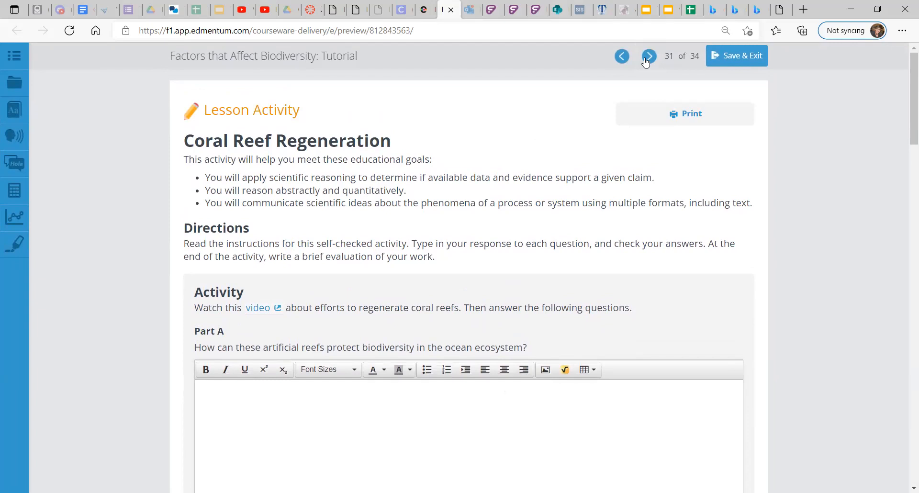
pyautogui.moveTo(594, 318)
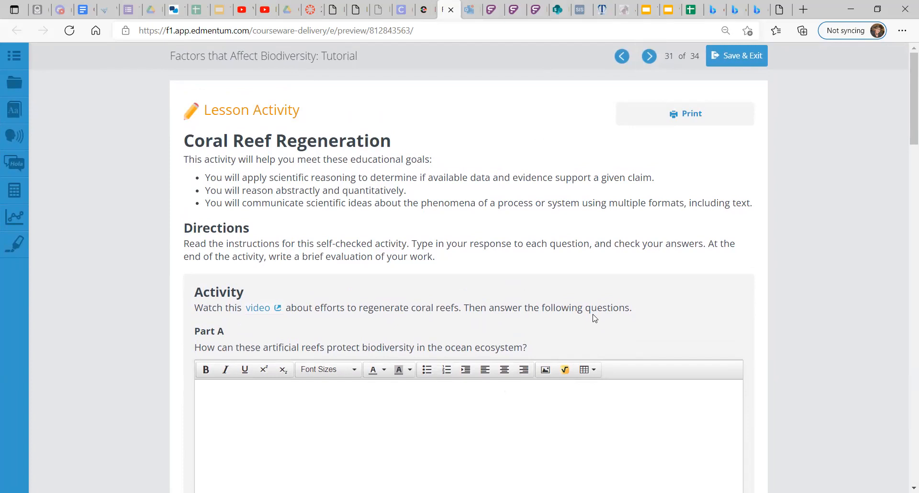